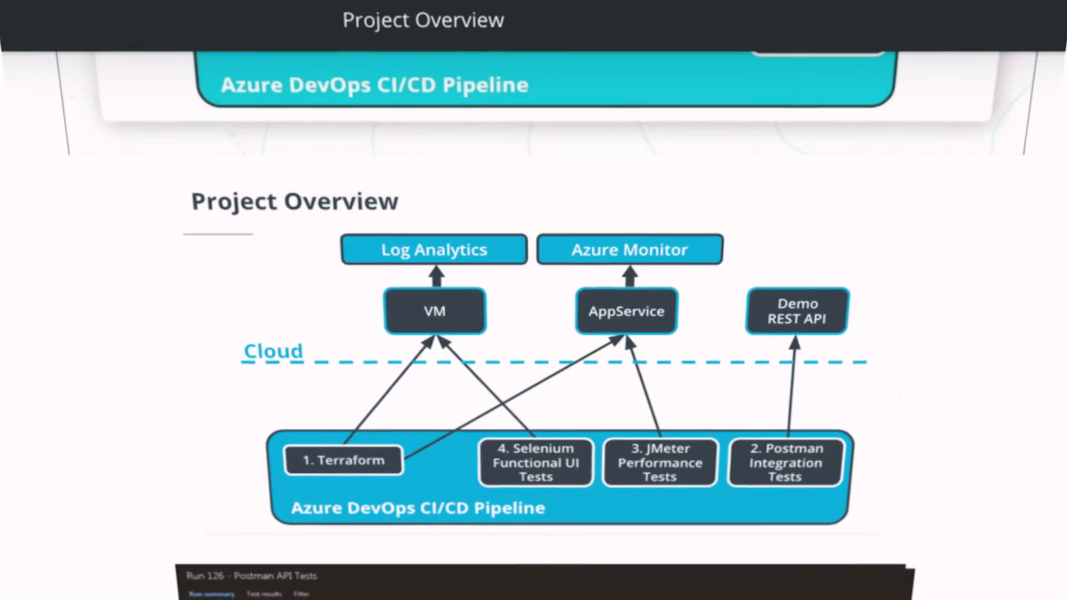
# Step: Reveal the Title choices Mr, Mrs, Ms and Dr for the legal name on the AZ-400 profile
pyautogui.scroll(-3)
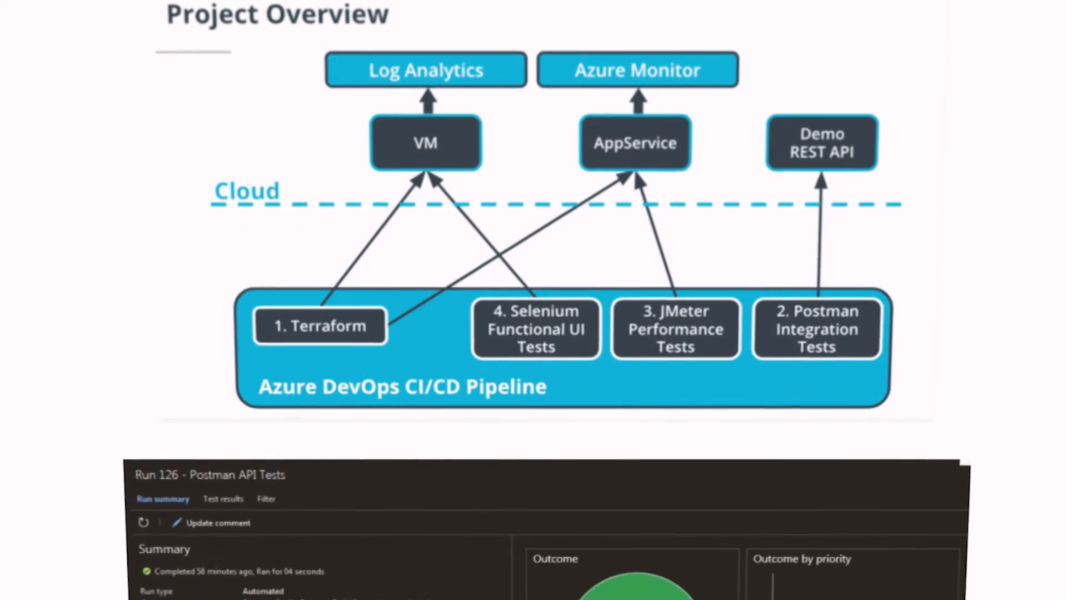
pyautogui.scroll(-3)
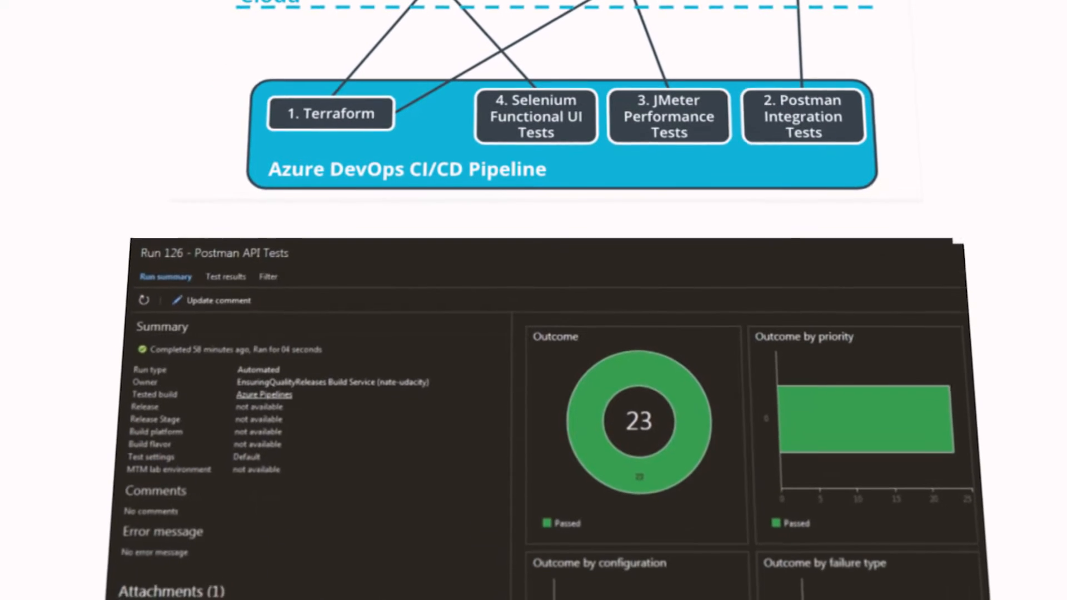
pyautogui.scroll(-3)
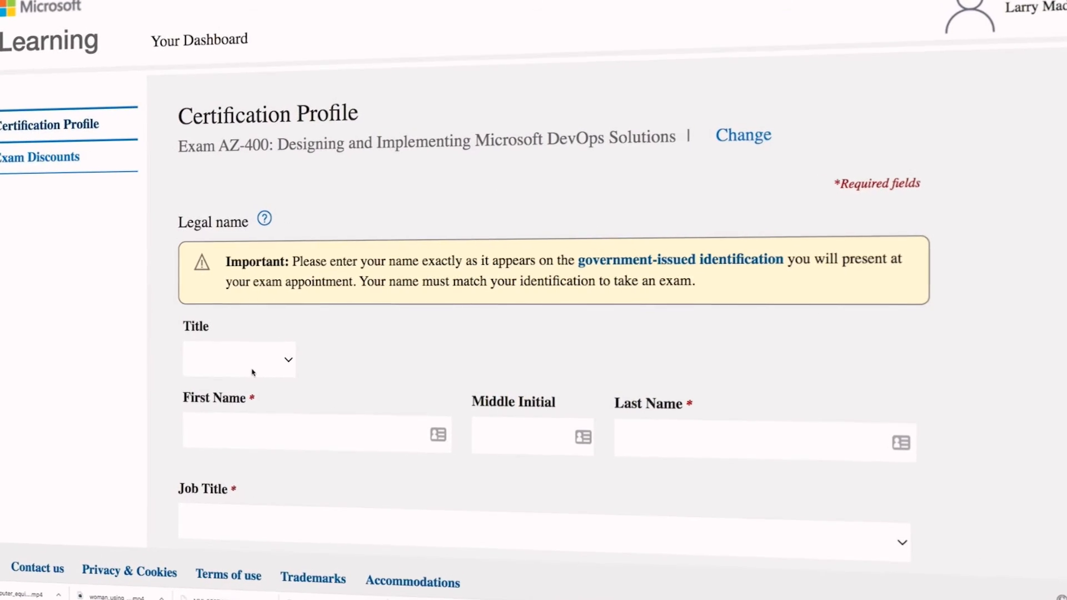
pyautogui.click(239, 360)
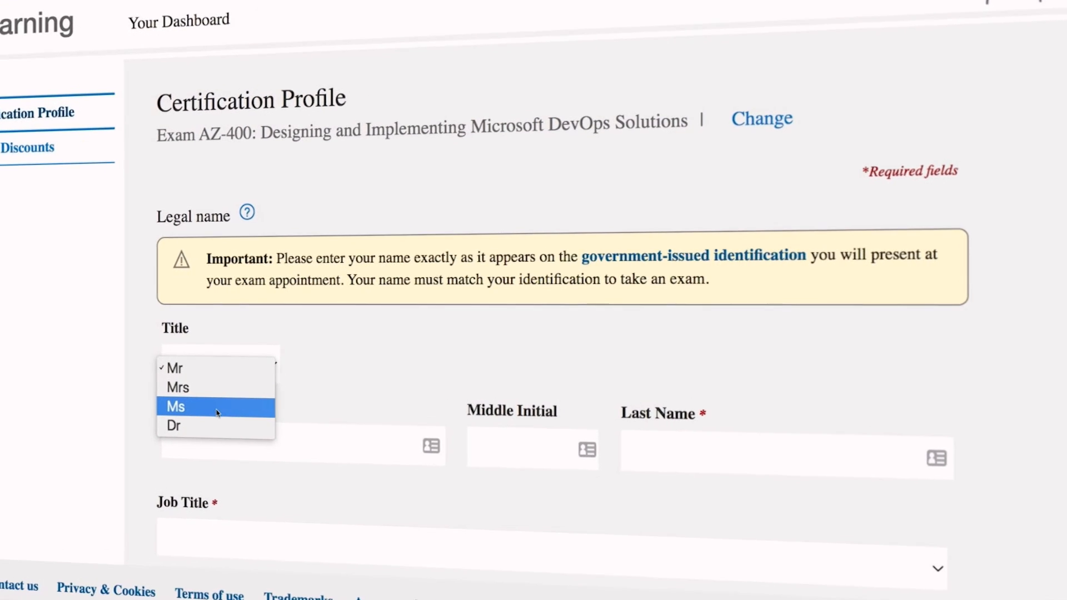